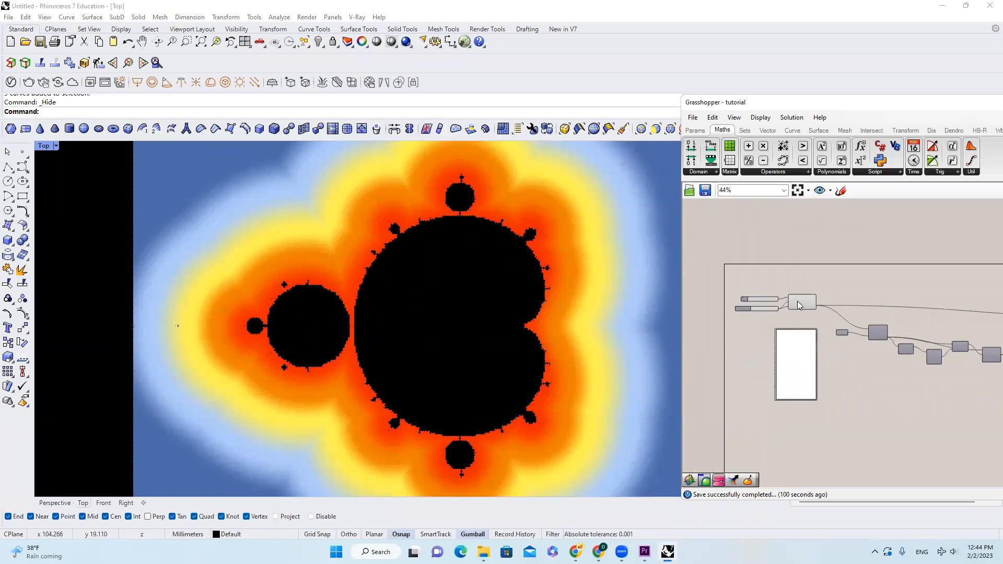
mouse_move(716, 320)
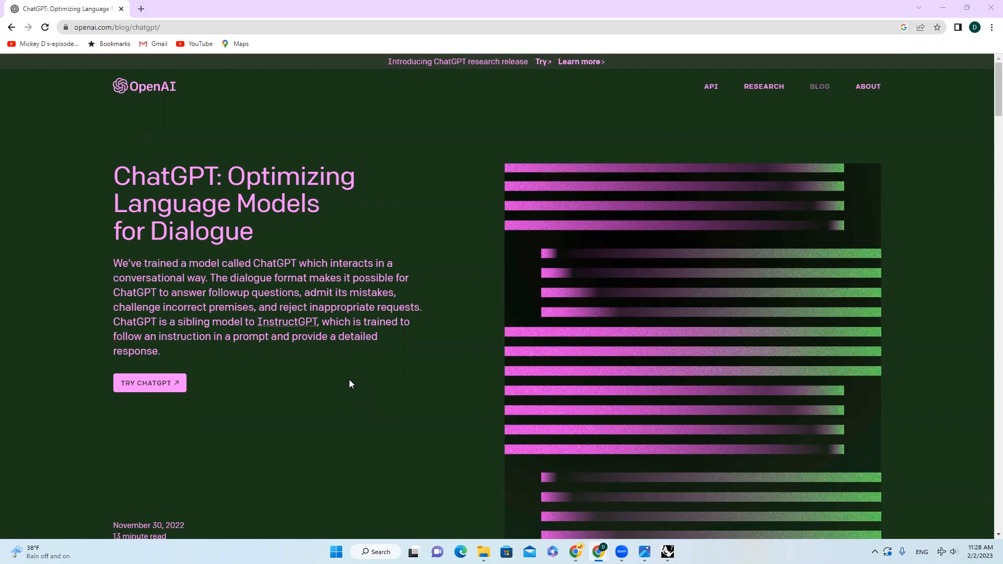
mouse_move(337, 394)
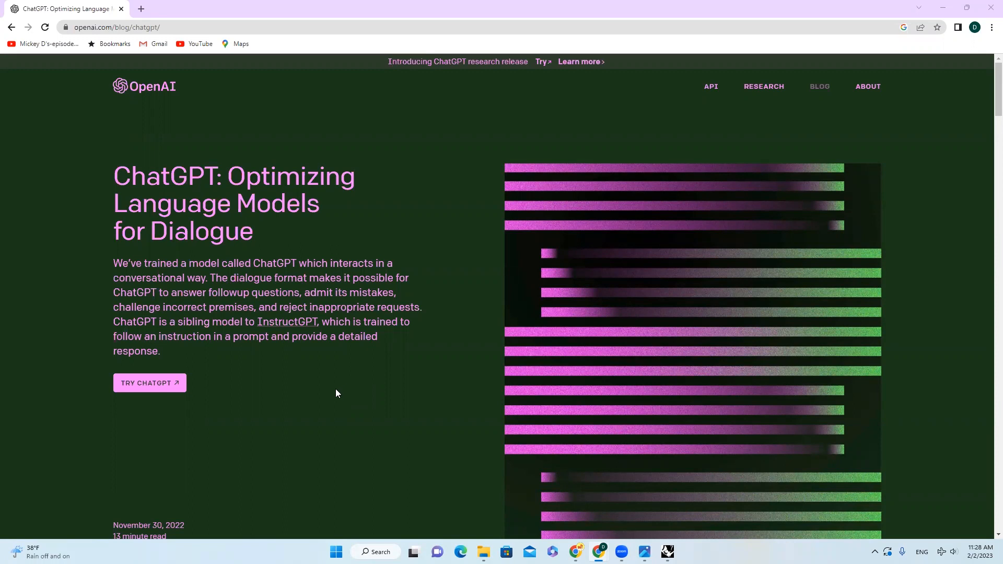
- Open ChatGPT in a new Chrome tab from the OpenAI blog's TRY CHATGPT link
left_click(149, 382)
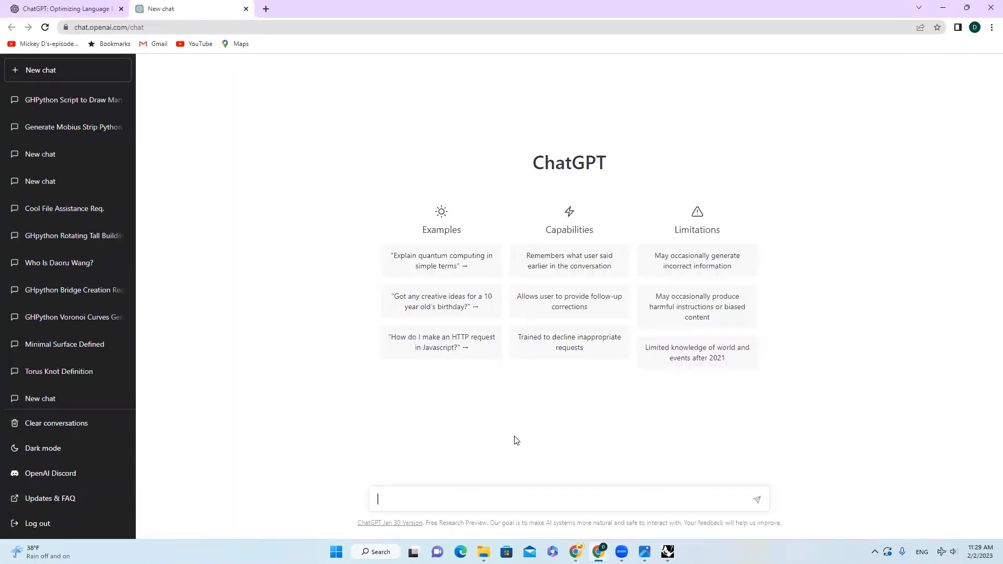
- Ask ChatGPT to make a GHPython file that generates the Mandelbrot set, and scroll its answer
type("make a ghpython file that can")
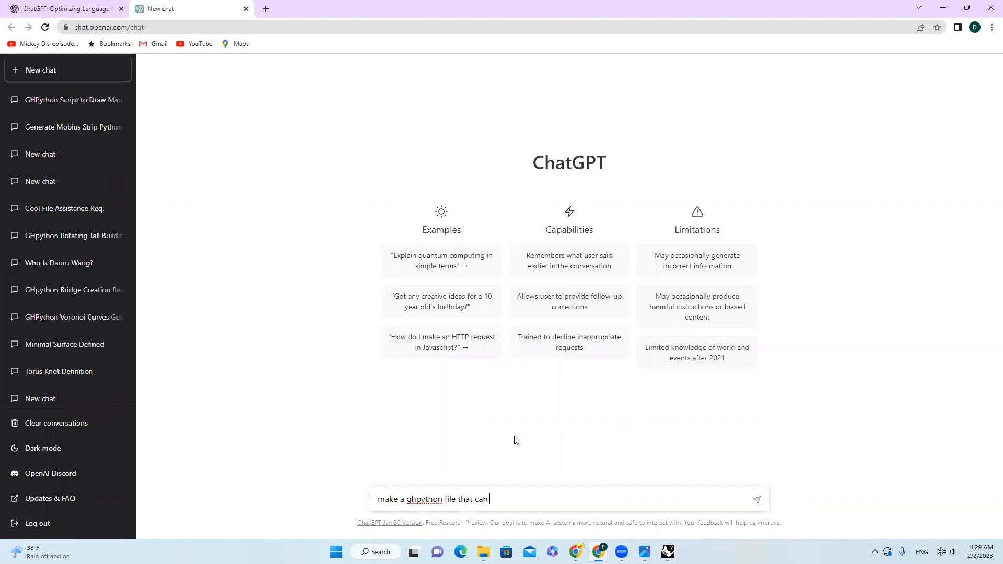
type("generate mand")
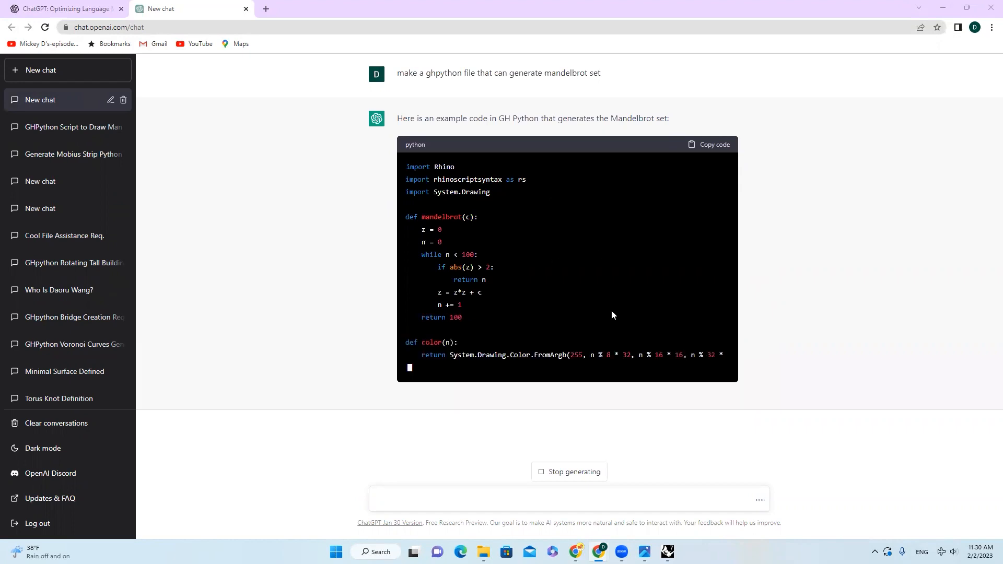
scroll("down", 3)
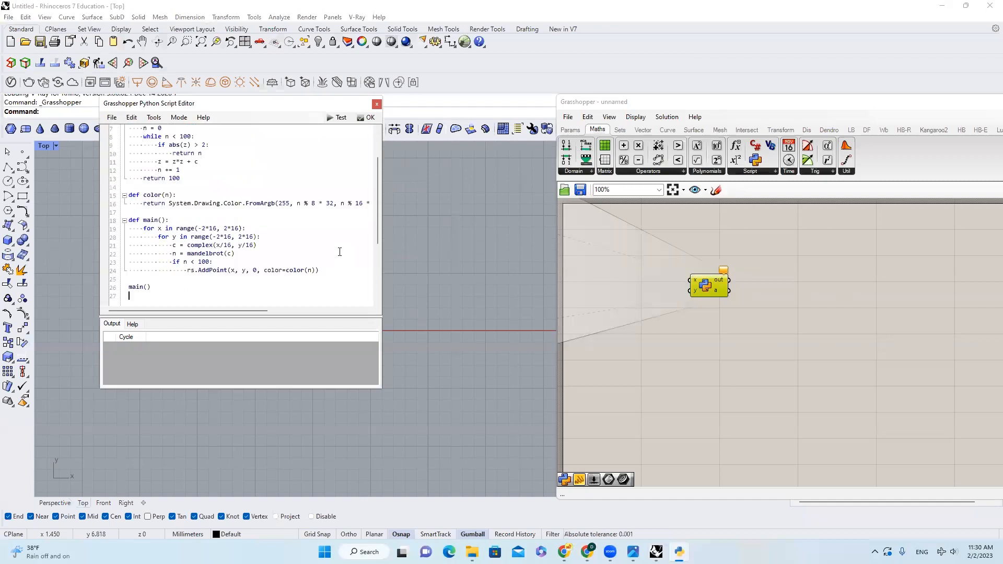
- Test the pasted Mandelbrot code in the GHPython Script Editor
left_click(341, 117)
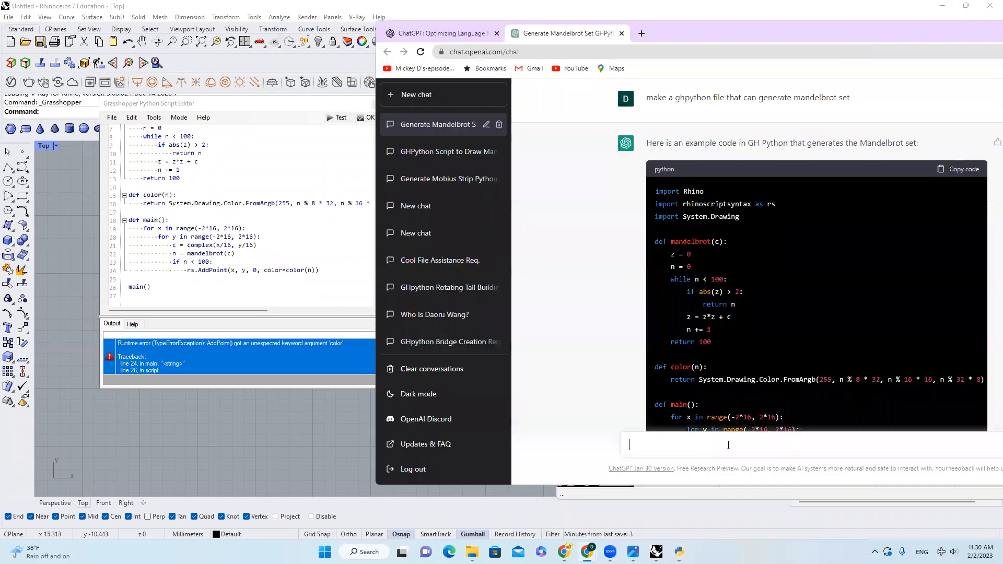
- Report the AddPoint() keyword argument error to ChatGPT and copy its revised code
type("addpoint() got an unexpeted")
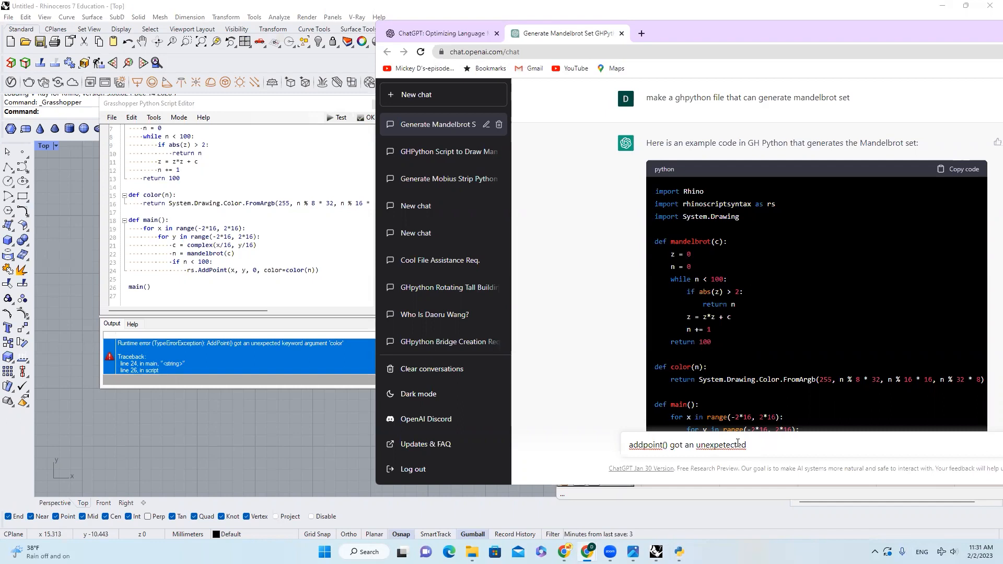
type("keyword argument")
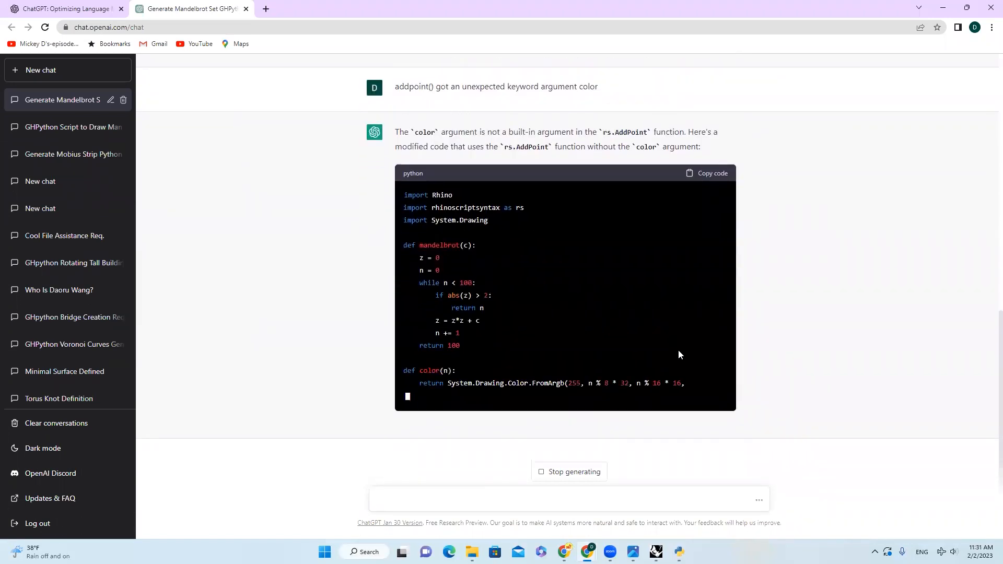
scroll("down", 3)
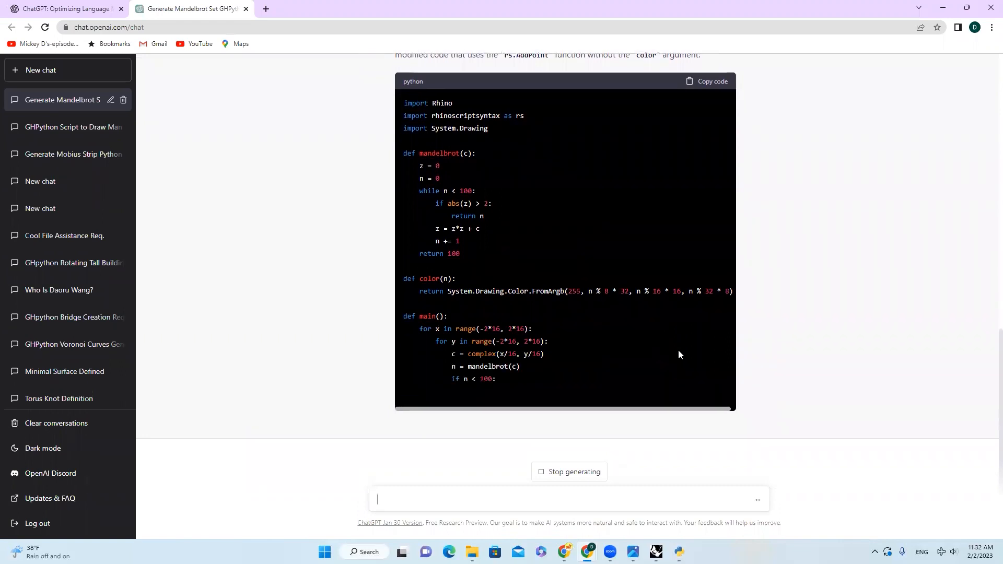
left_click(707, 81)
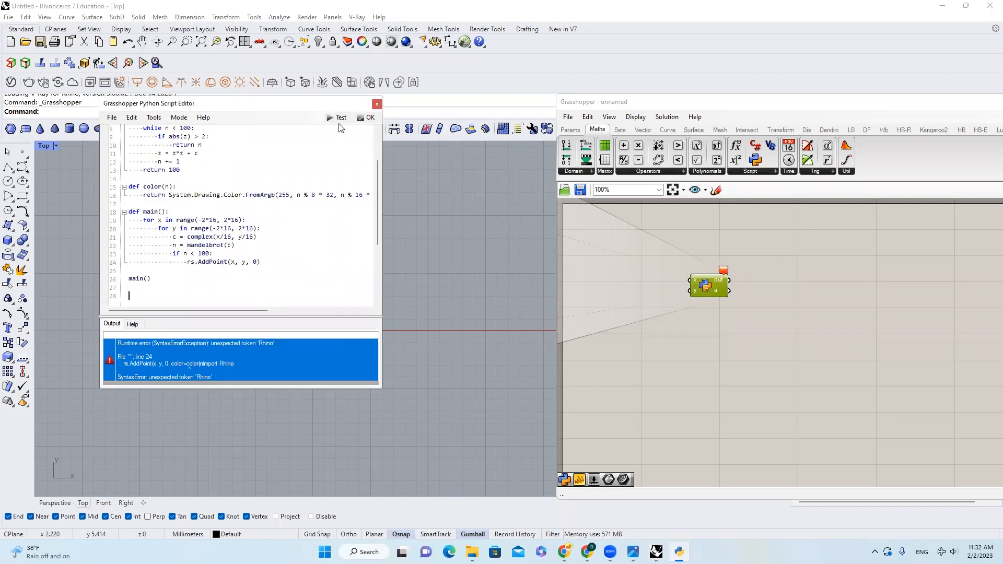
- Edit the script to use a.append(...) and n >= 100, then test and accept it
left_click(370, 117)
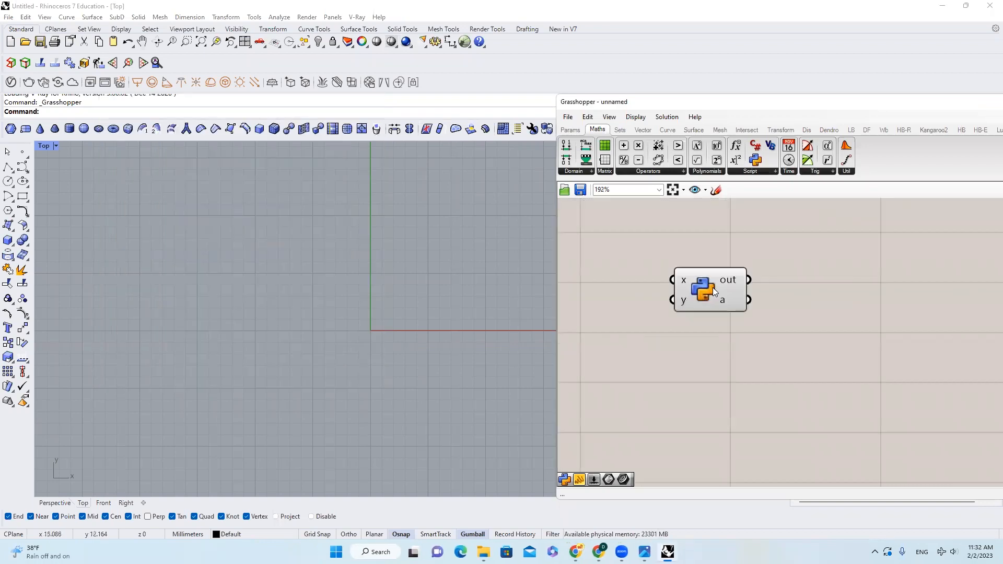
double_click(709, 289)
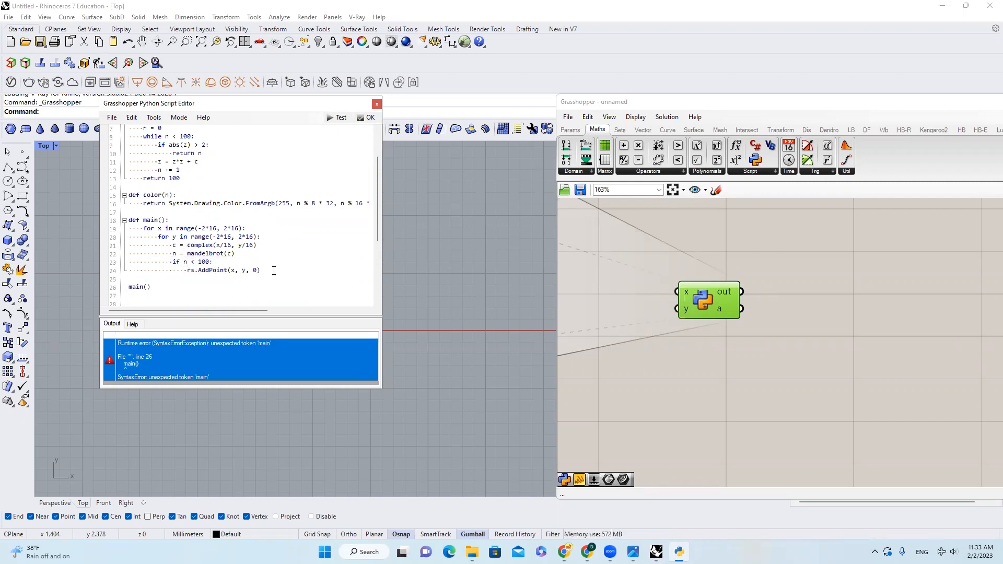
type("a.append(")
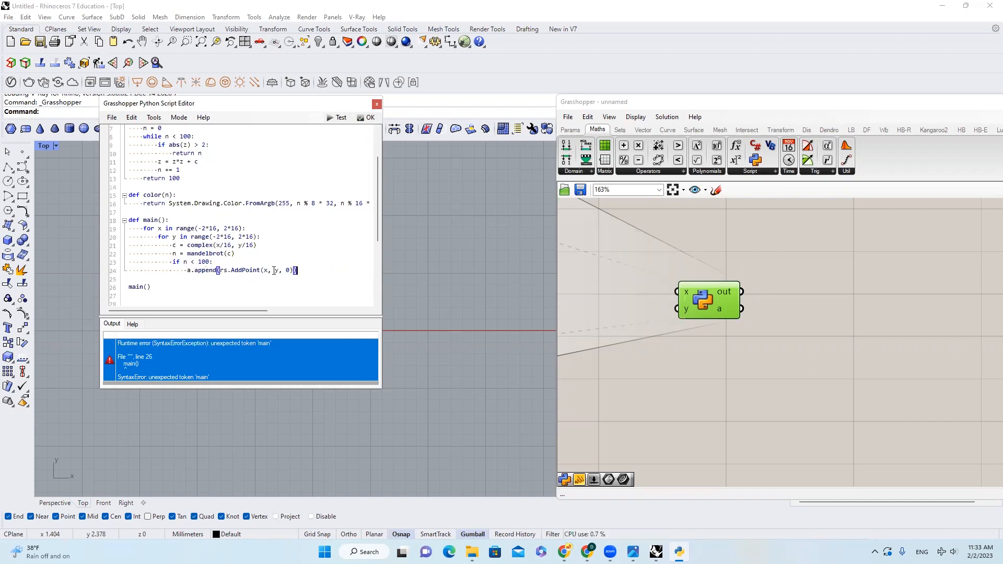
left_click(368, 117)
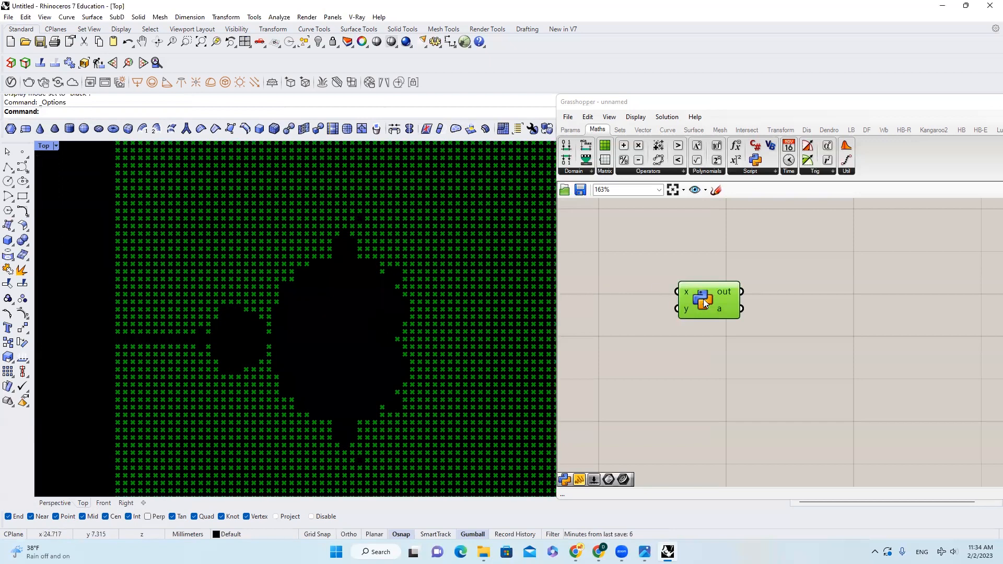
double_click(704, 299)
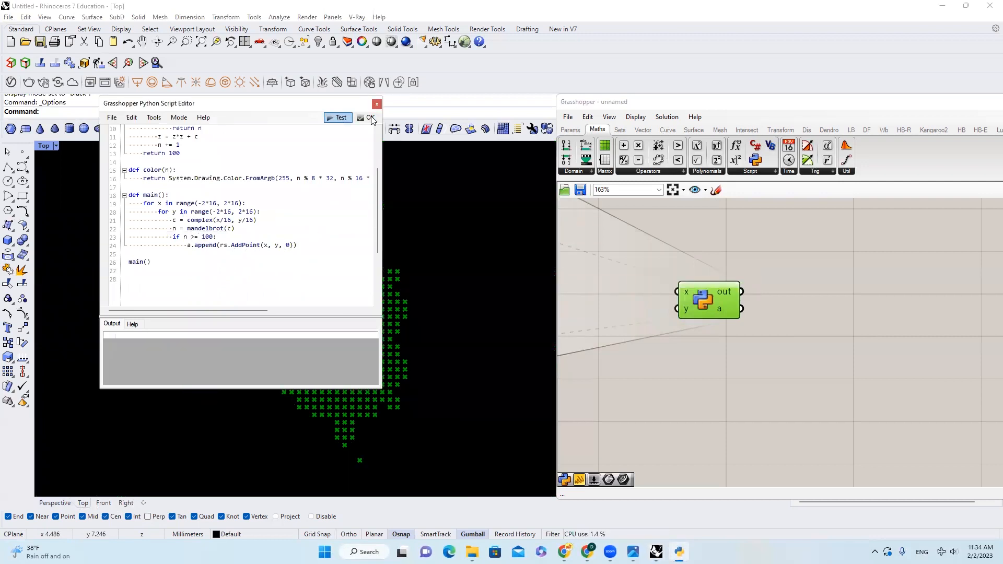
left_click(370, 117)
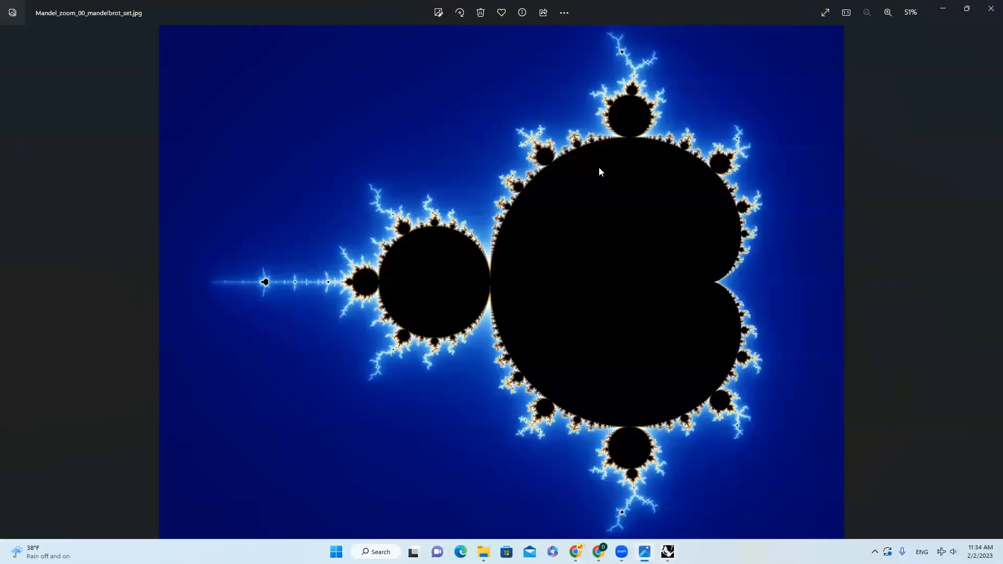
- Zoom in on the Mandelbrot reference image's upper bulb in Photos
left_click(888, 13)
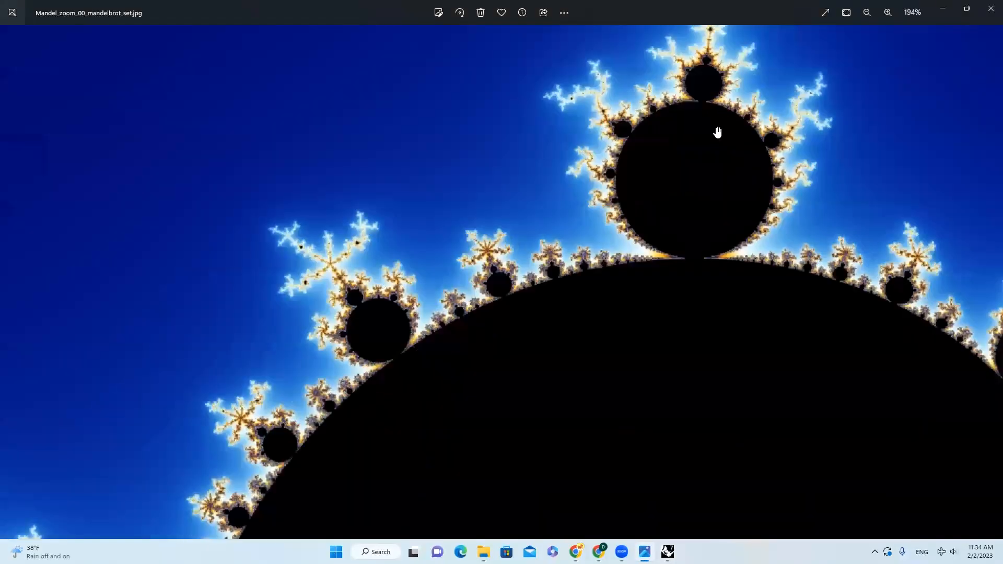
left_click(867, 12)
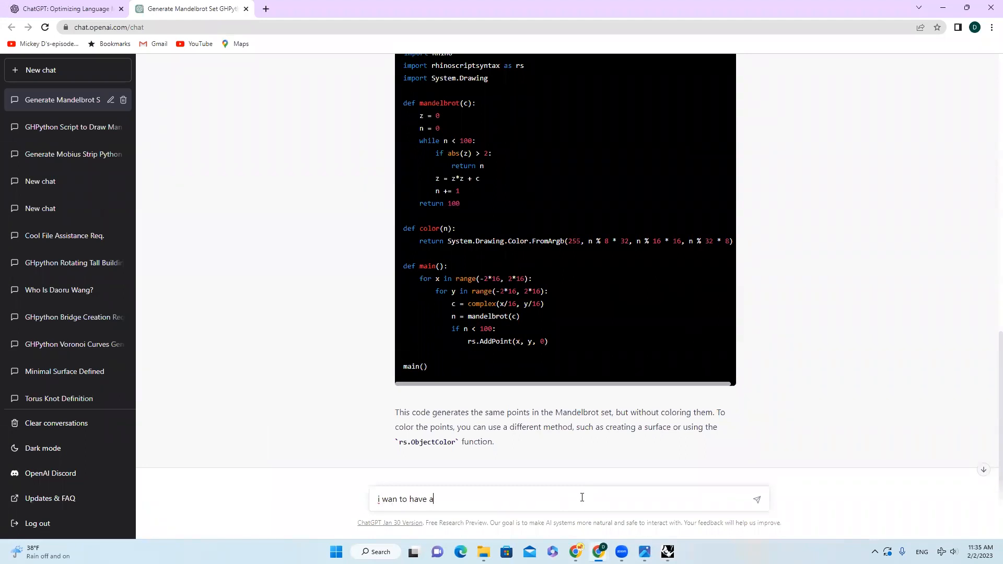
- Ask ChatGPT for a more detailed set with more points and iterations, following the reply
type("more detailed")
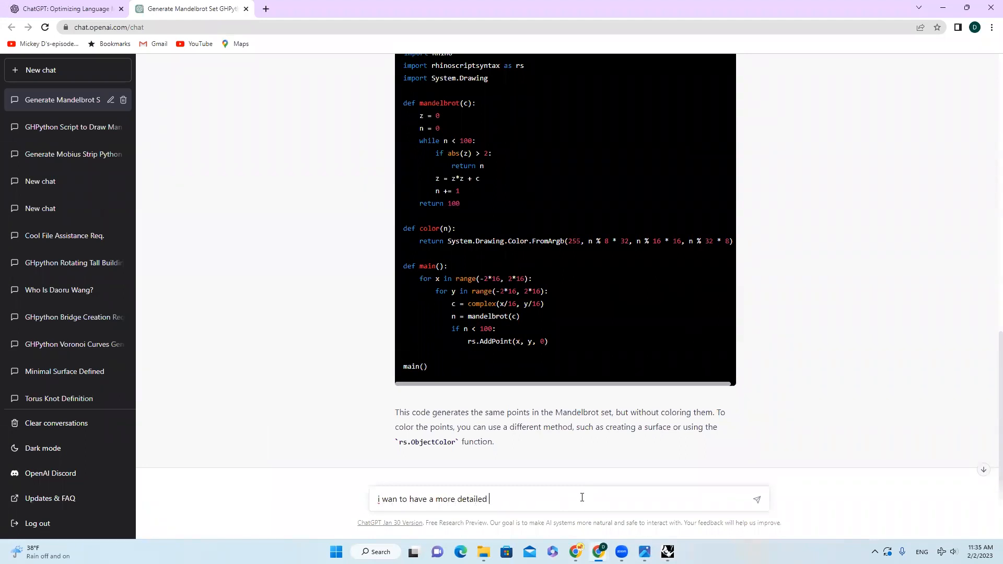
type("set, more points, more")
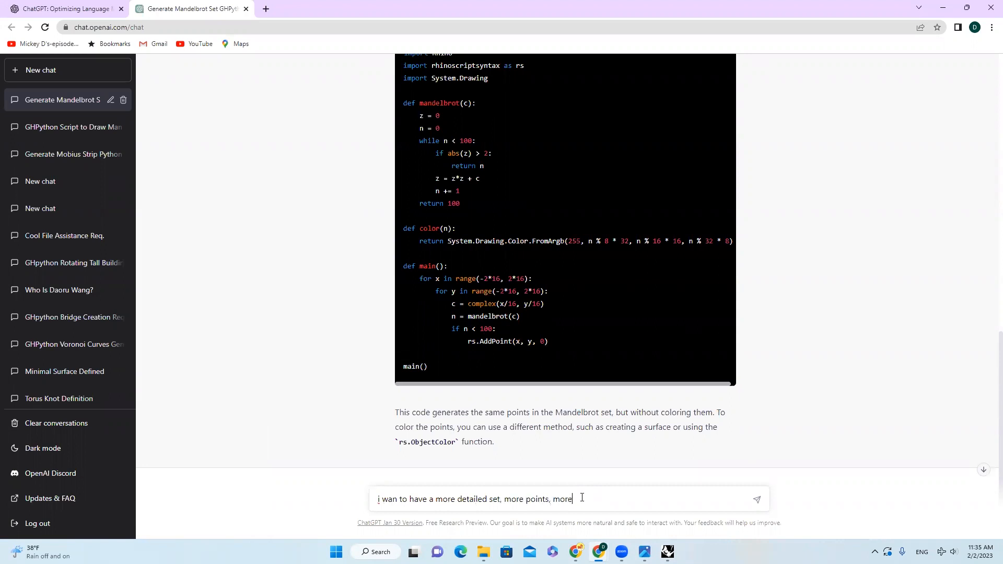
type("iterations")
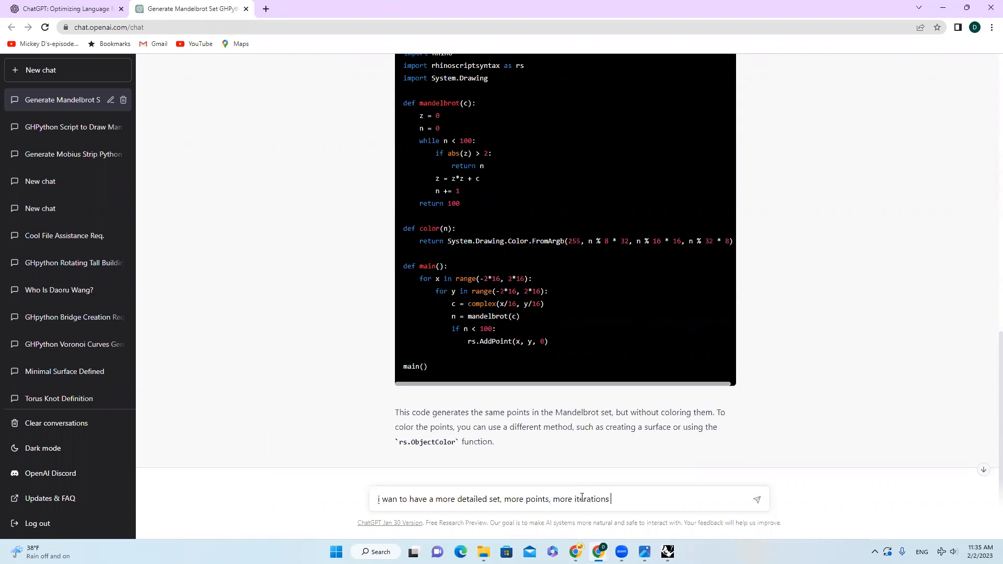
left_click(756, 499)
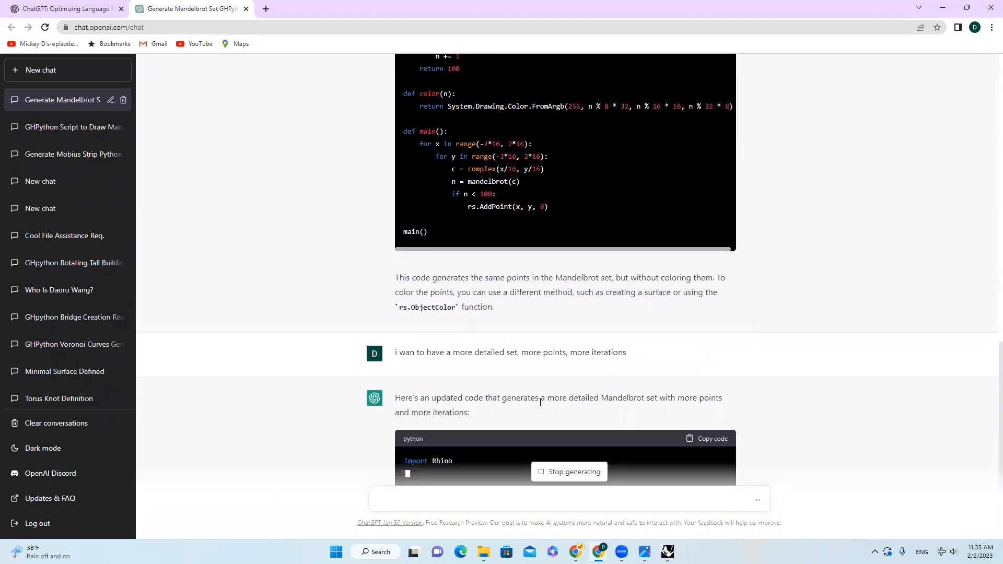
scroll("down", 3)
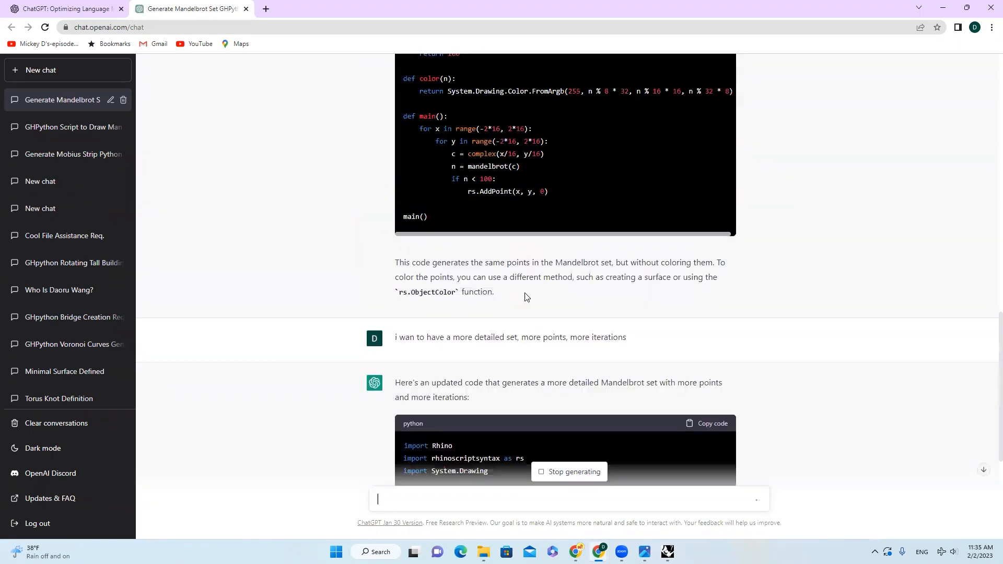
scroll("down", 3)
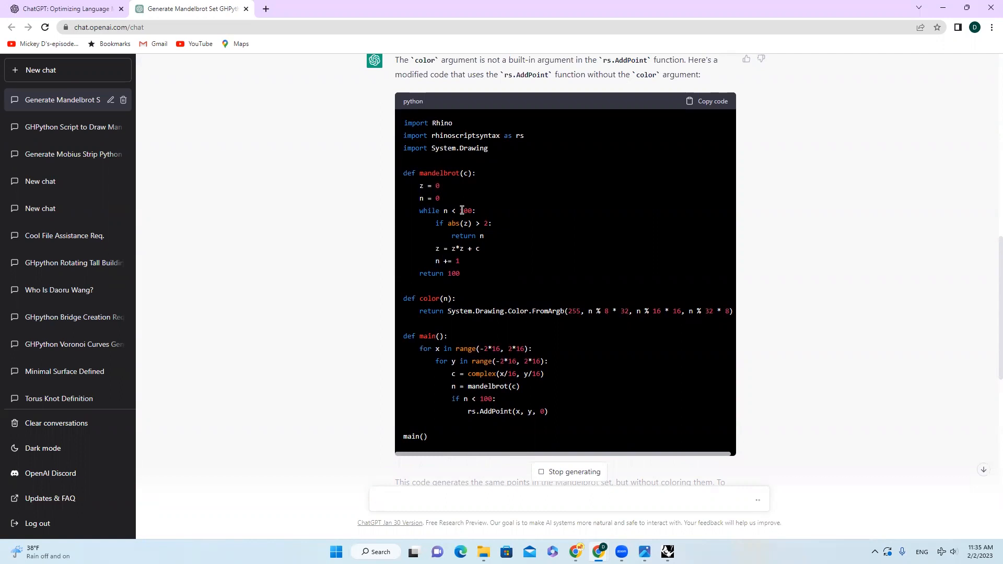
left_click(563, 500)
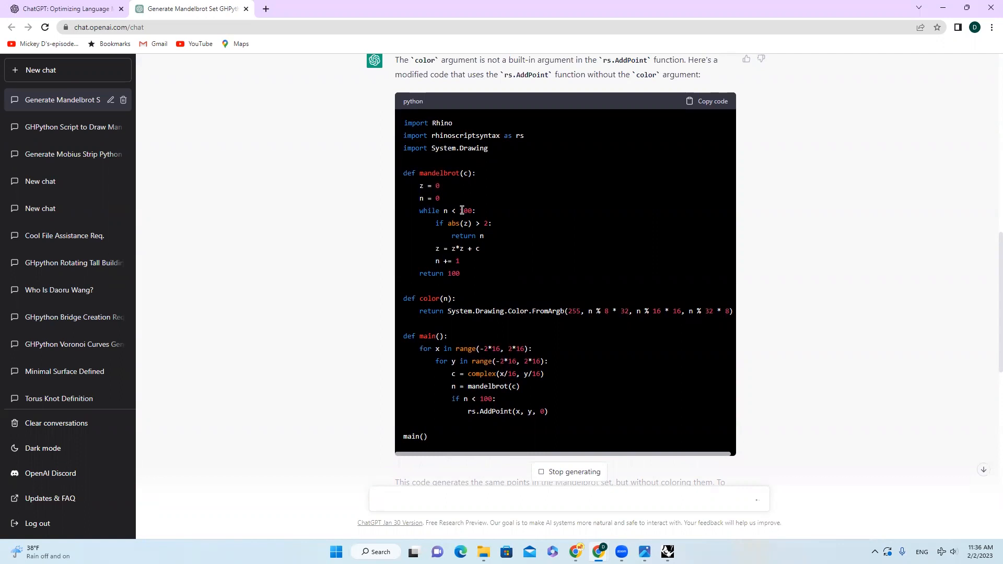
scroll("down", 3)
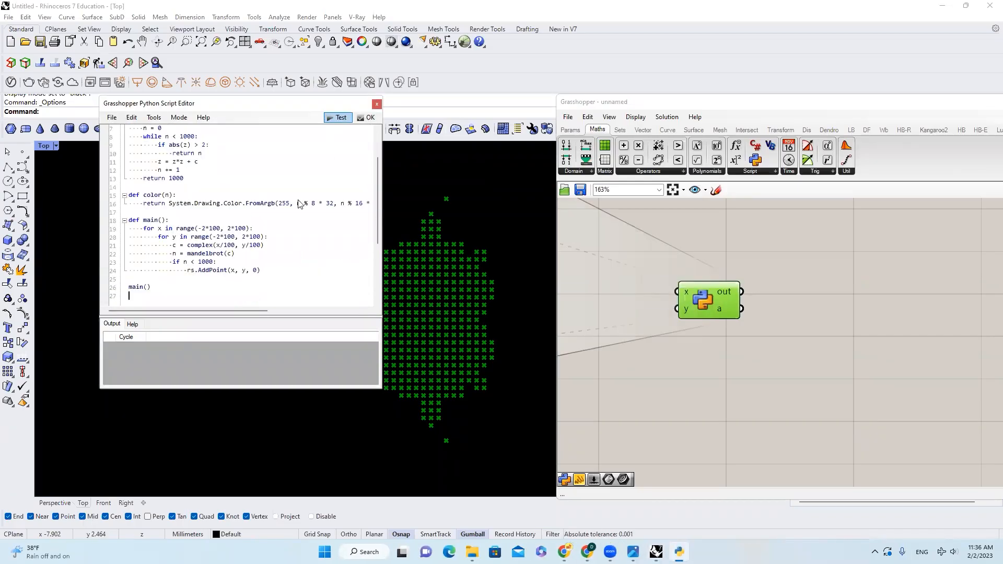
- Test the updated script, then wrap rs.AddPoint in a.append() and test again
left_click(337, 117)
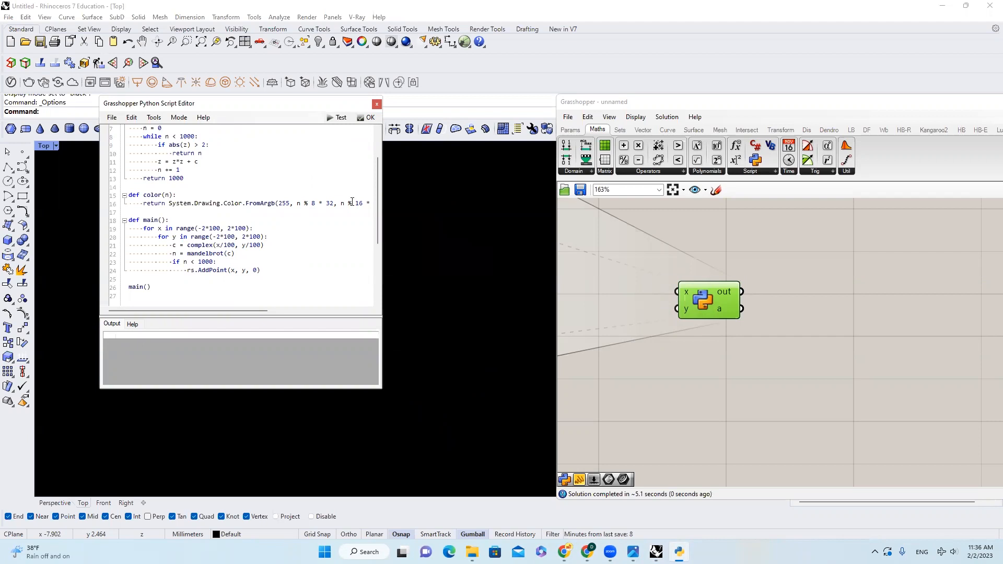
left_click(370, 117)
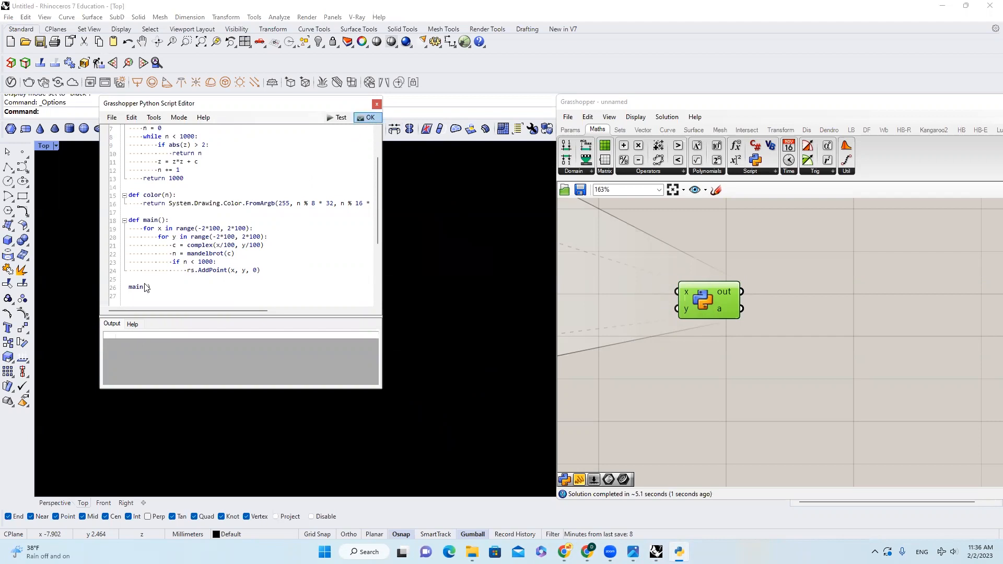
left_click(369, 117)
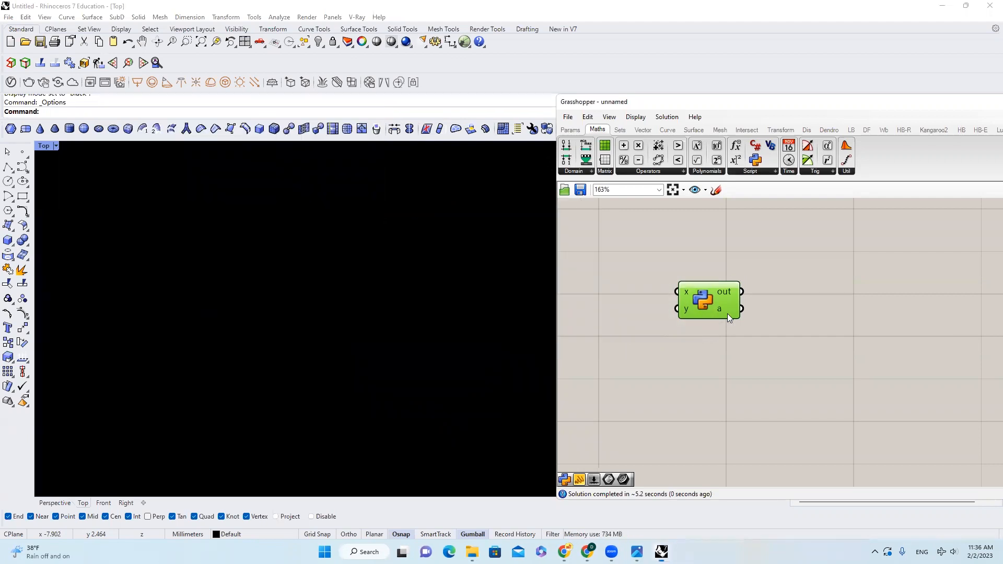
double_click(704, 301)
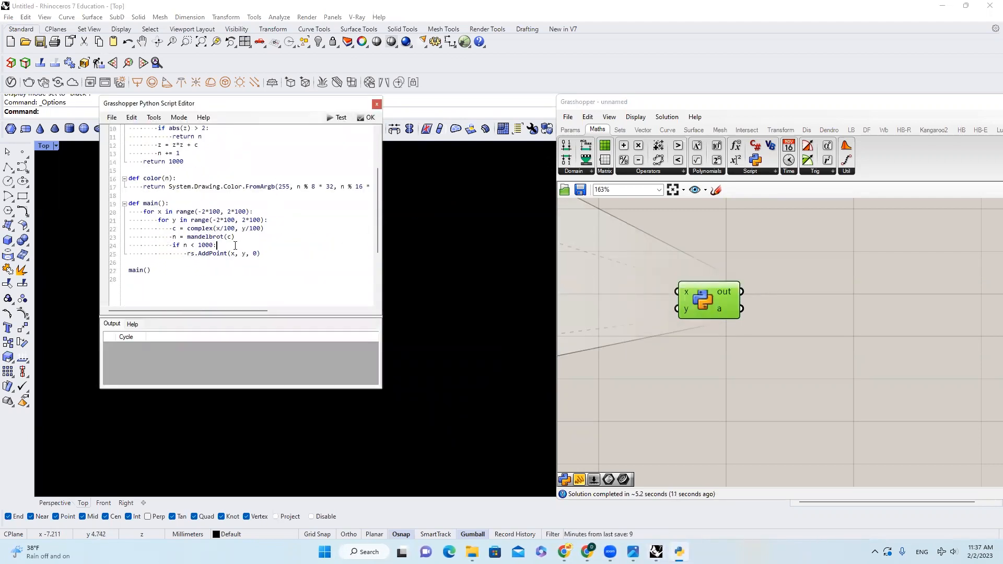
left_click(338, 118)
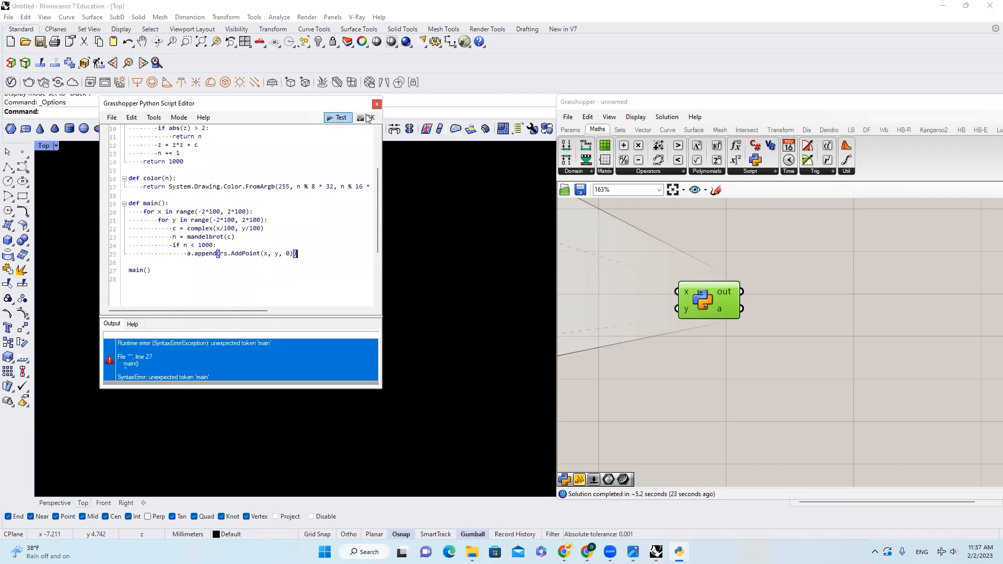
left_click(376, 103)
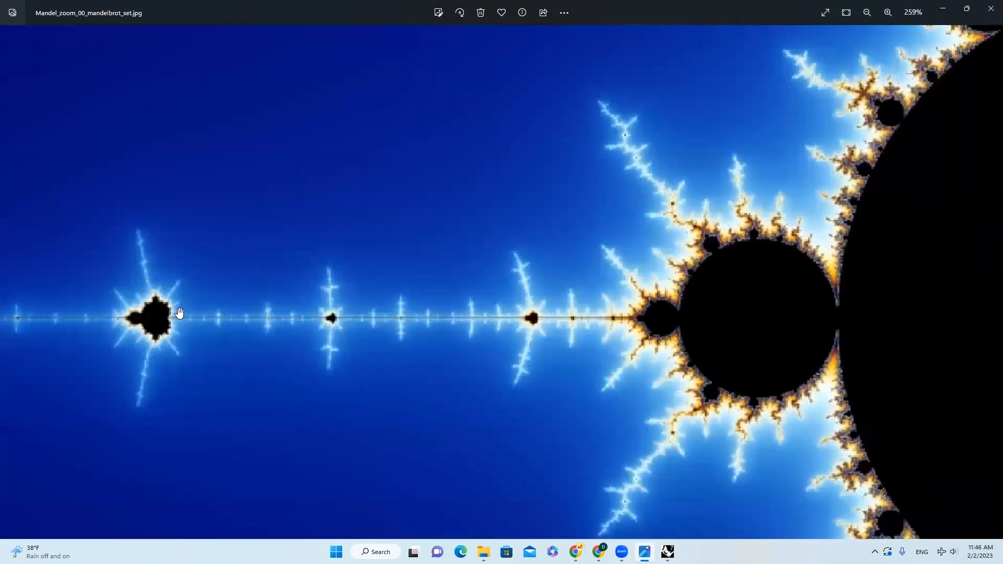
left_click(867, 12)
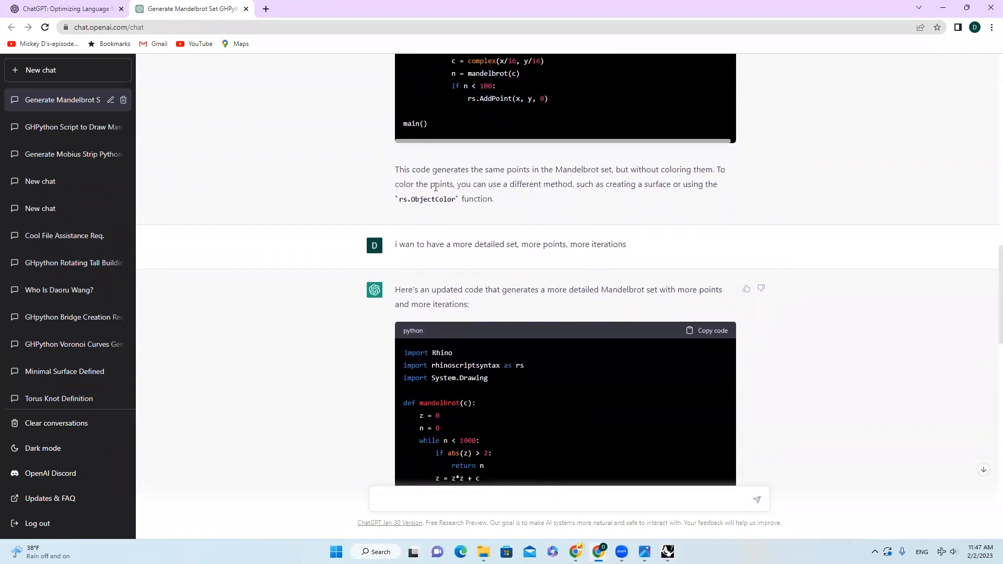
scroll("down", 3)
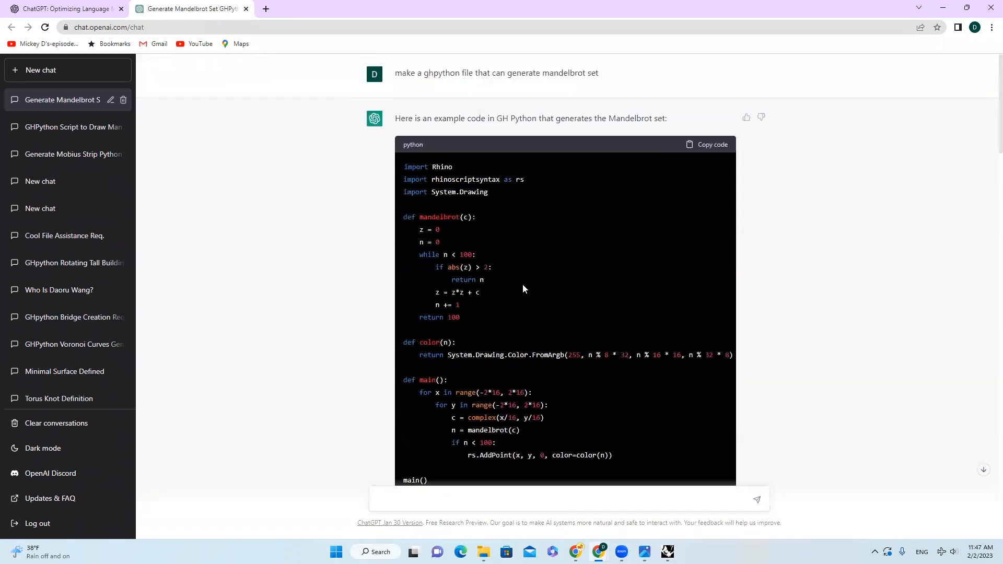
scroll("down", 3)
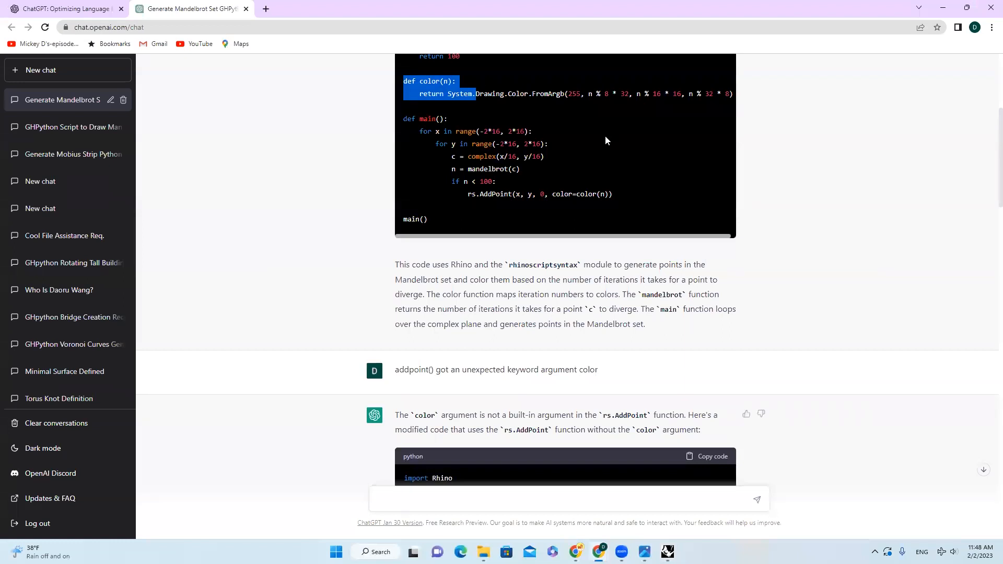
mouse_move(644, 267)
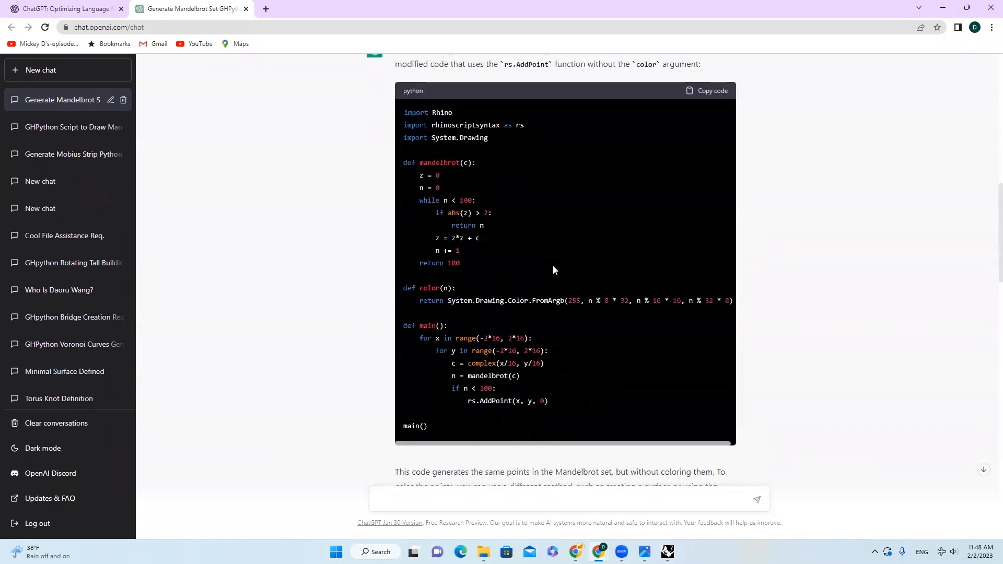
scroll("down", 3)
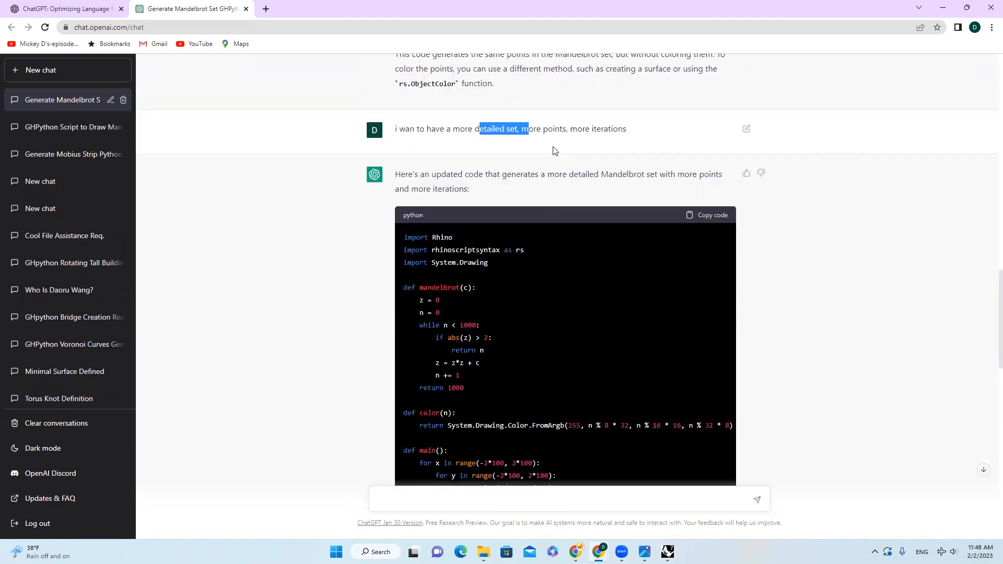
scroll("down", 3)
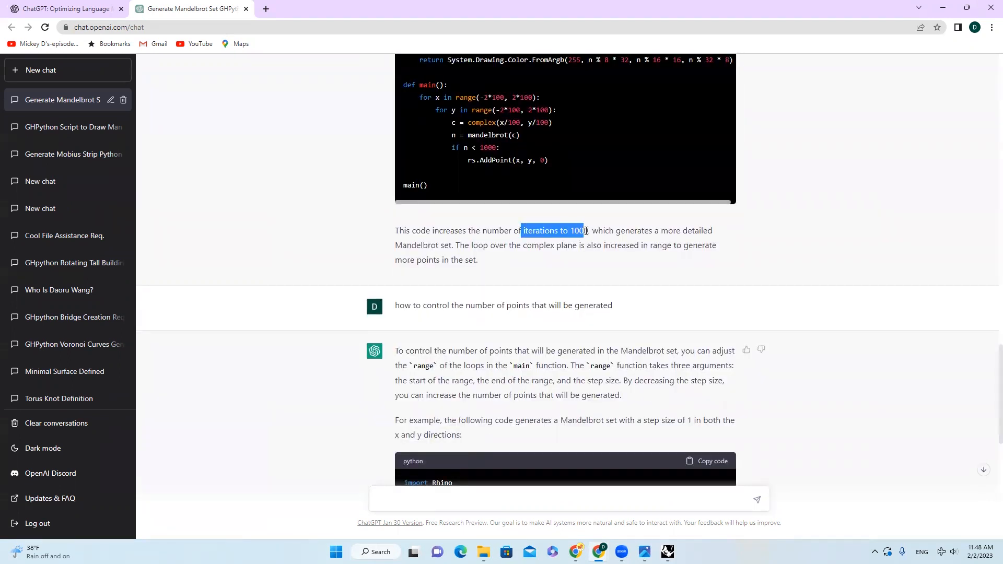
scroll("down", 3)
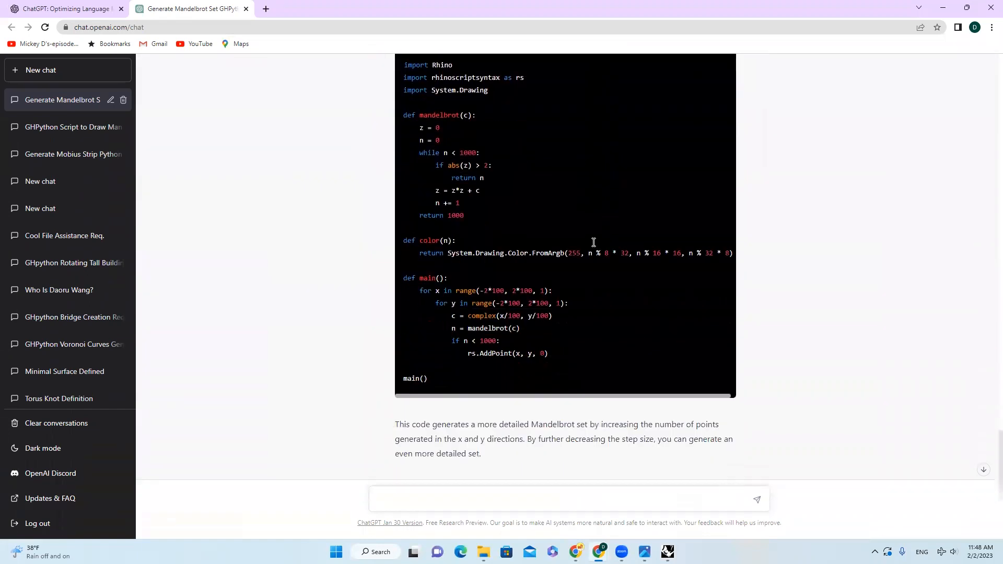
scroll("down", 3)
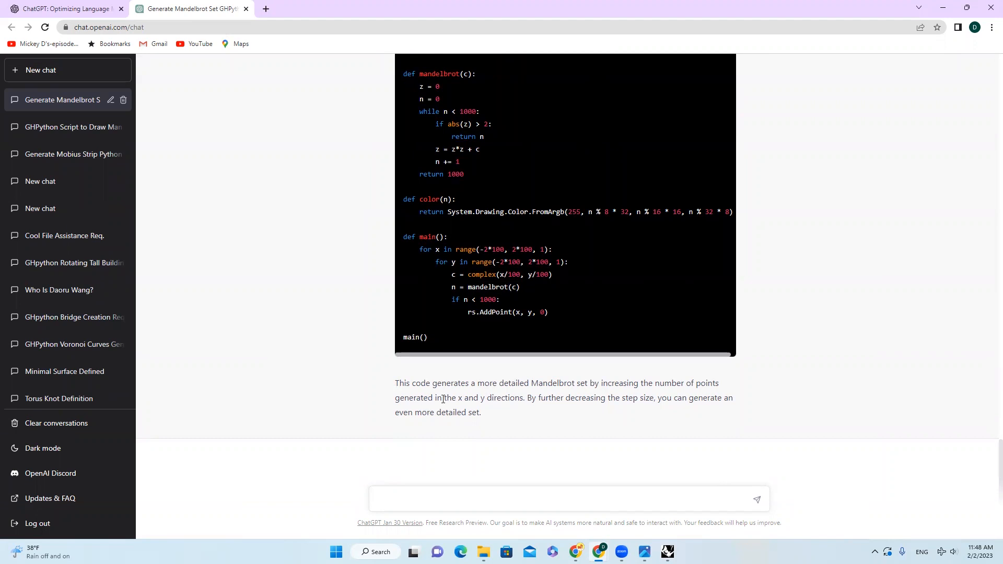
left_click_drag(435, 397, 523, 397)
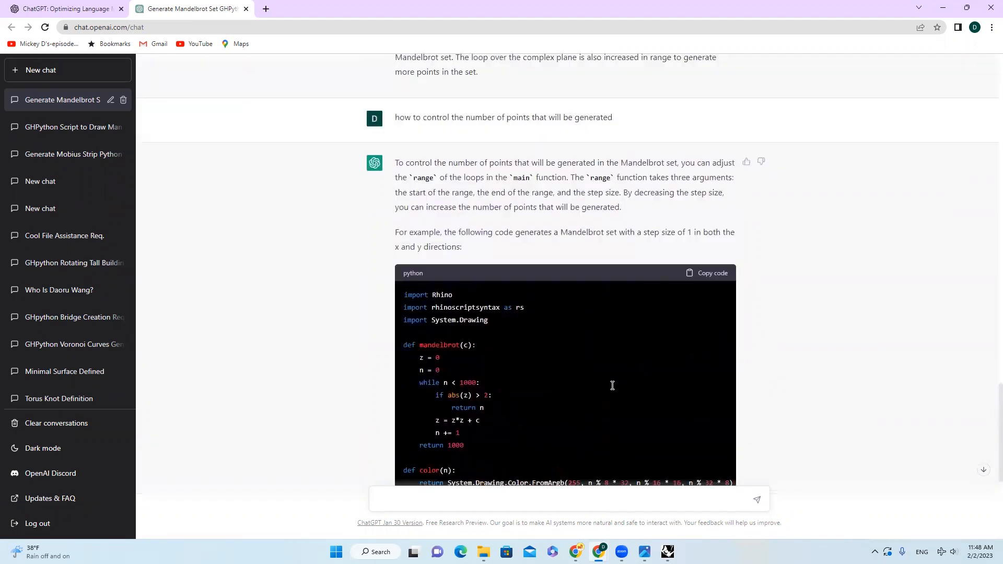
scroll("down", 3)
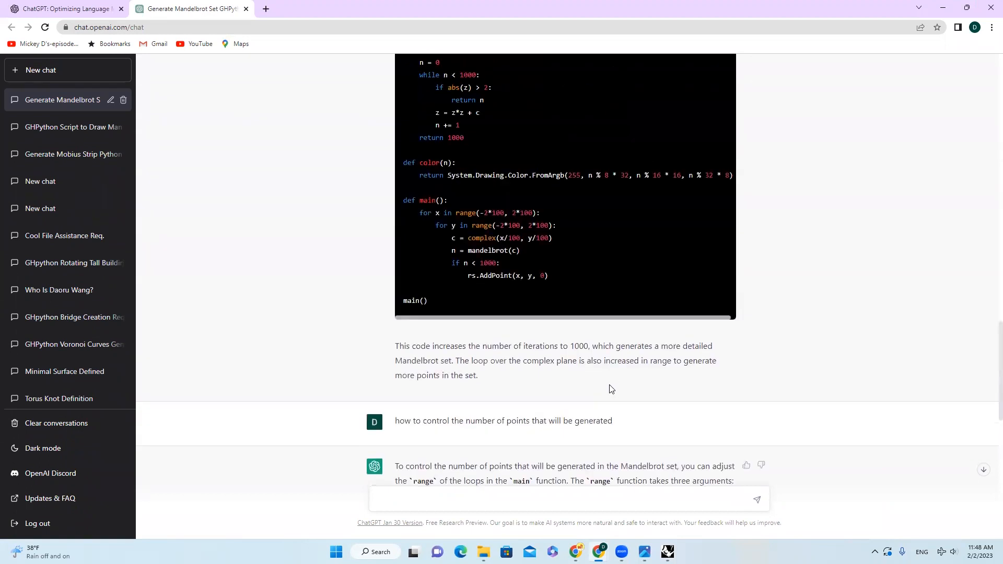